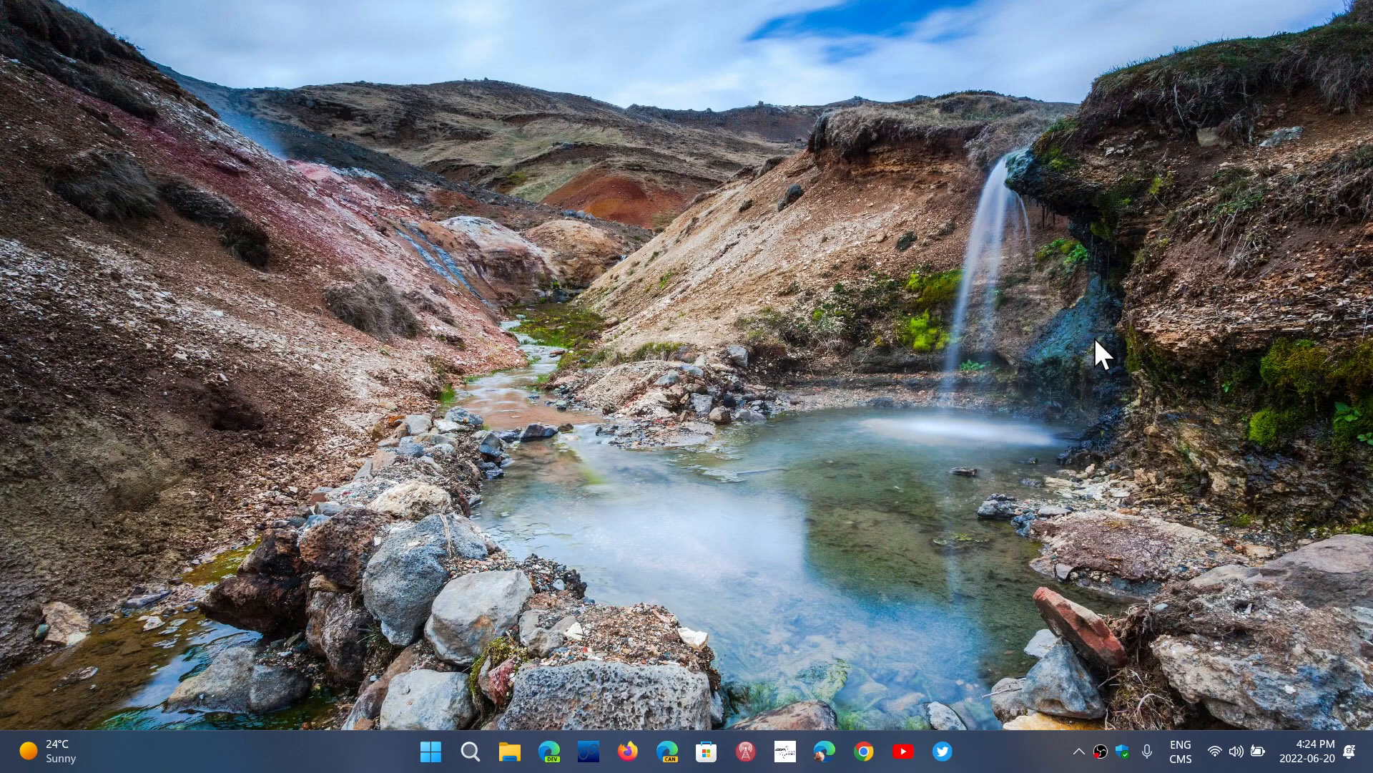
mouse_move(929, 359)
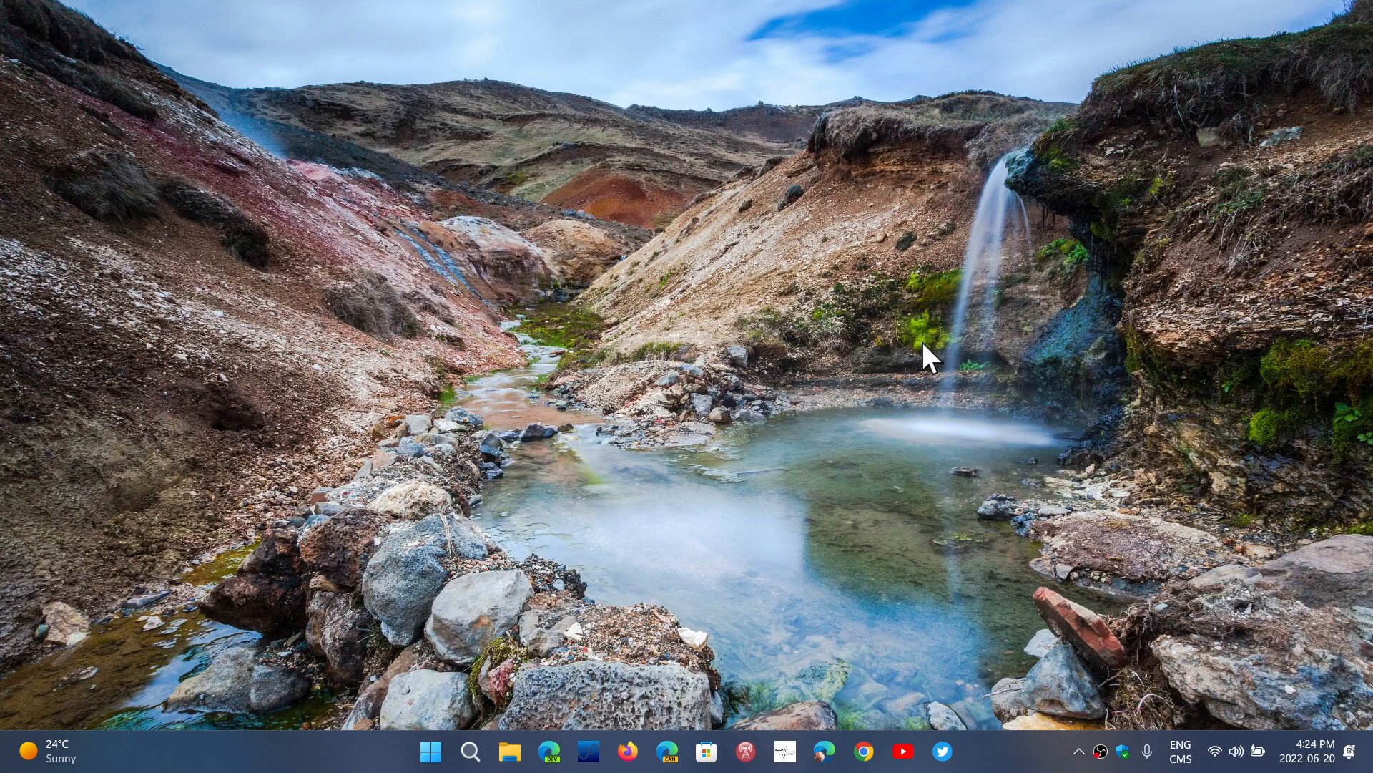
mouse_move(750, 438)
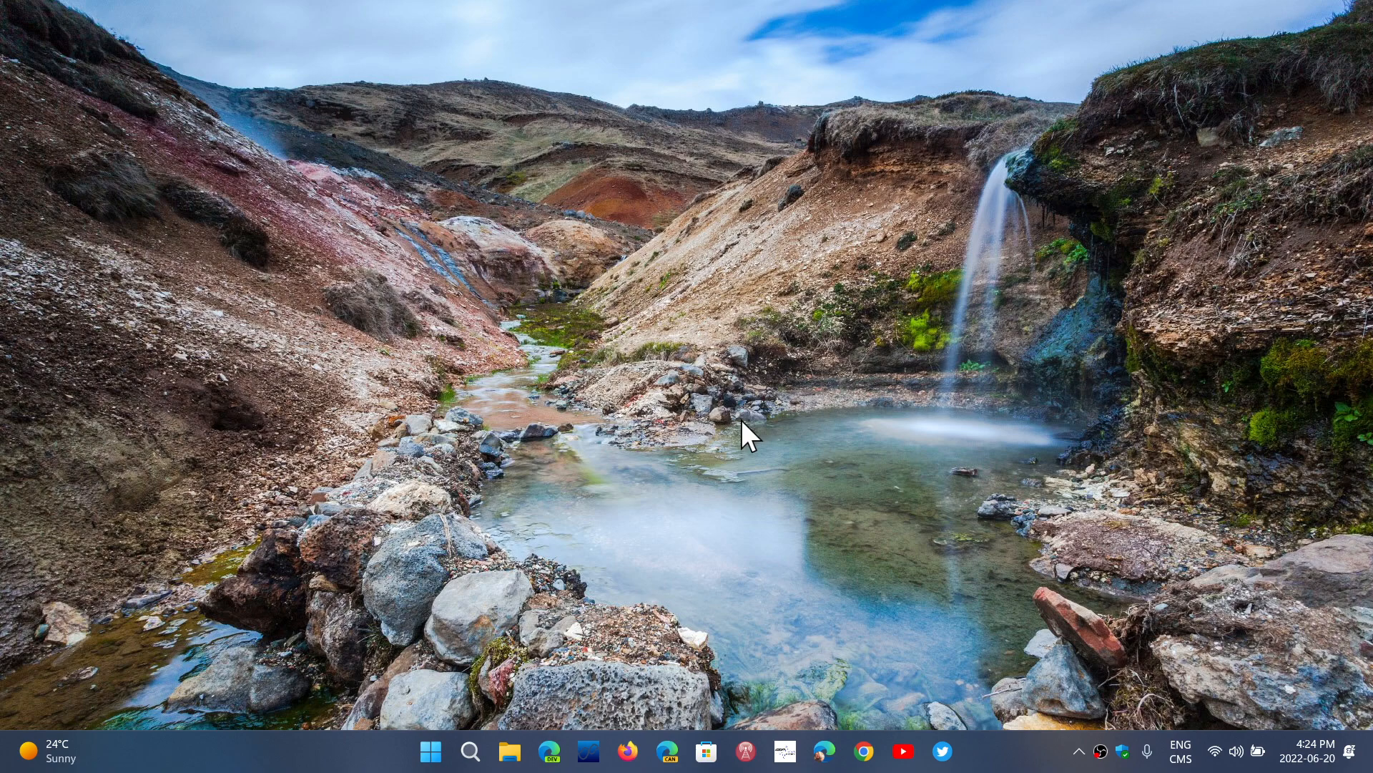
- Bring up the Game Bar overlay showing Capture, Audio, Performance and Looking for Group widgets
key(Win+g)
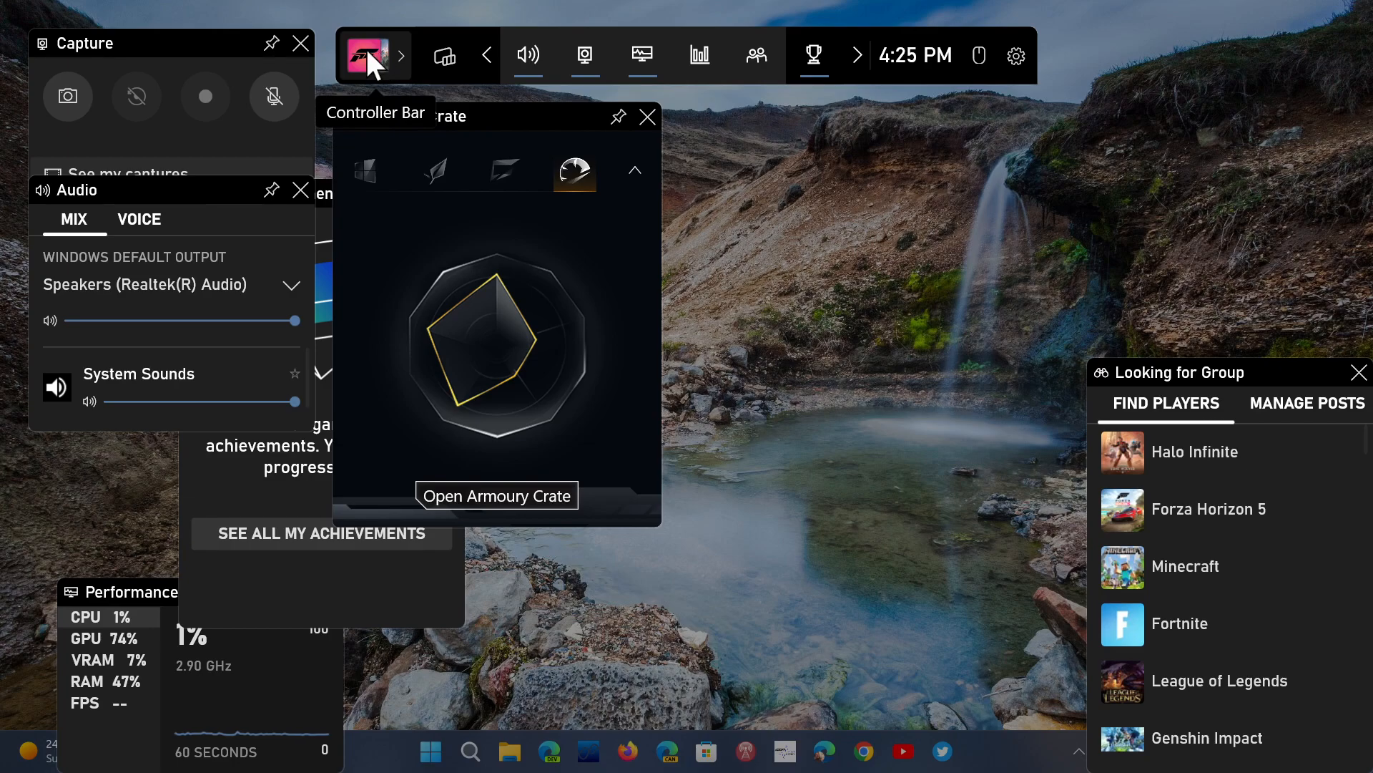
mouse_move(444, 56)
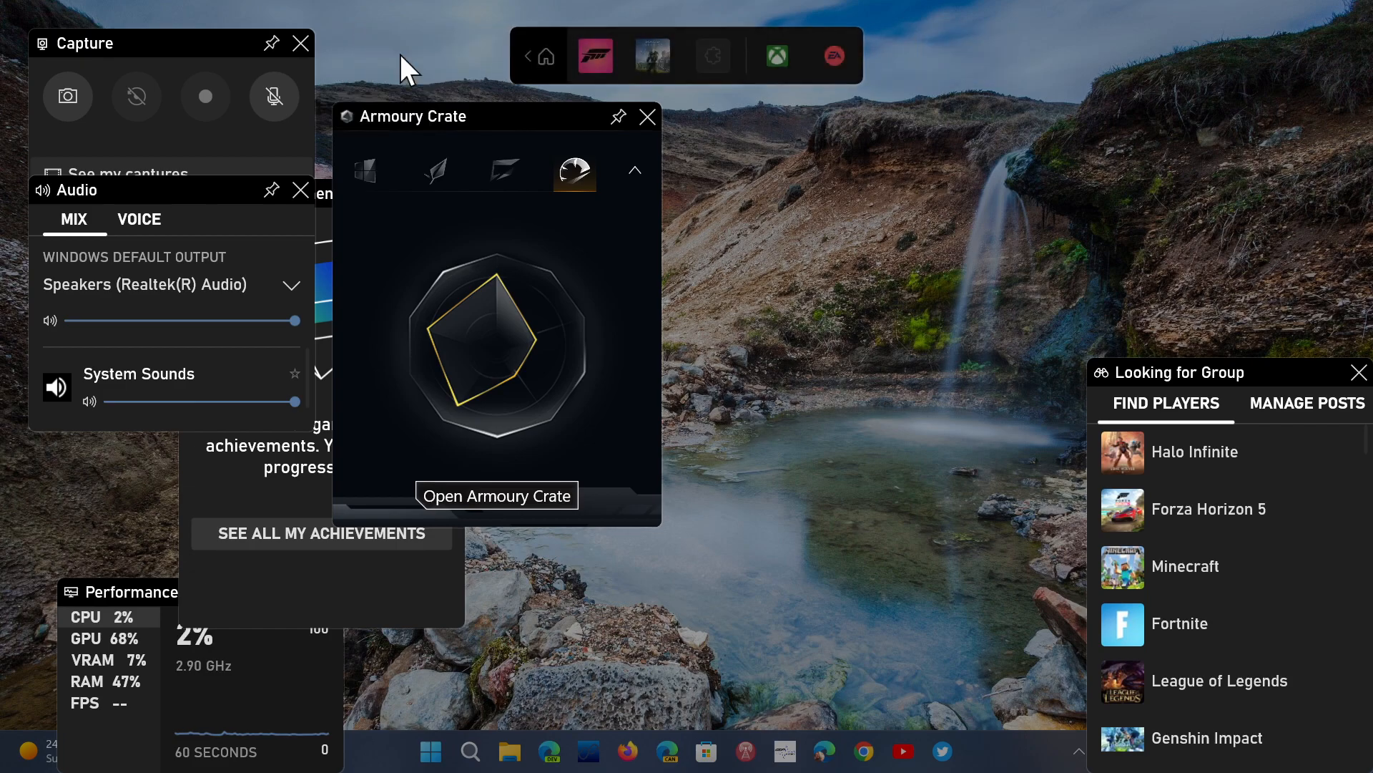
mouse_move(543, 59)
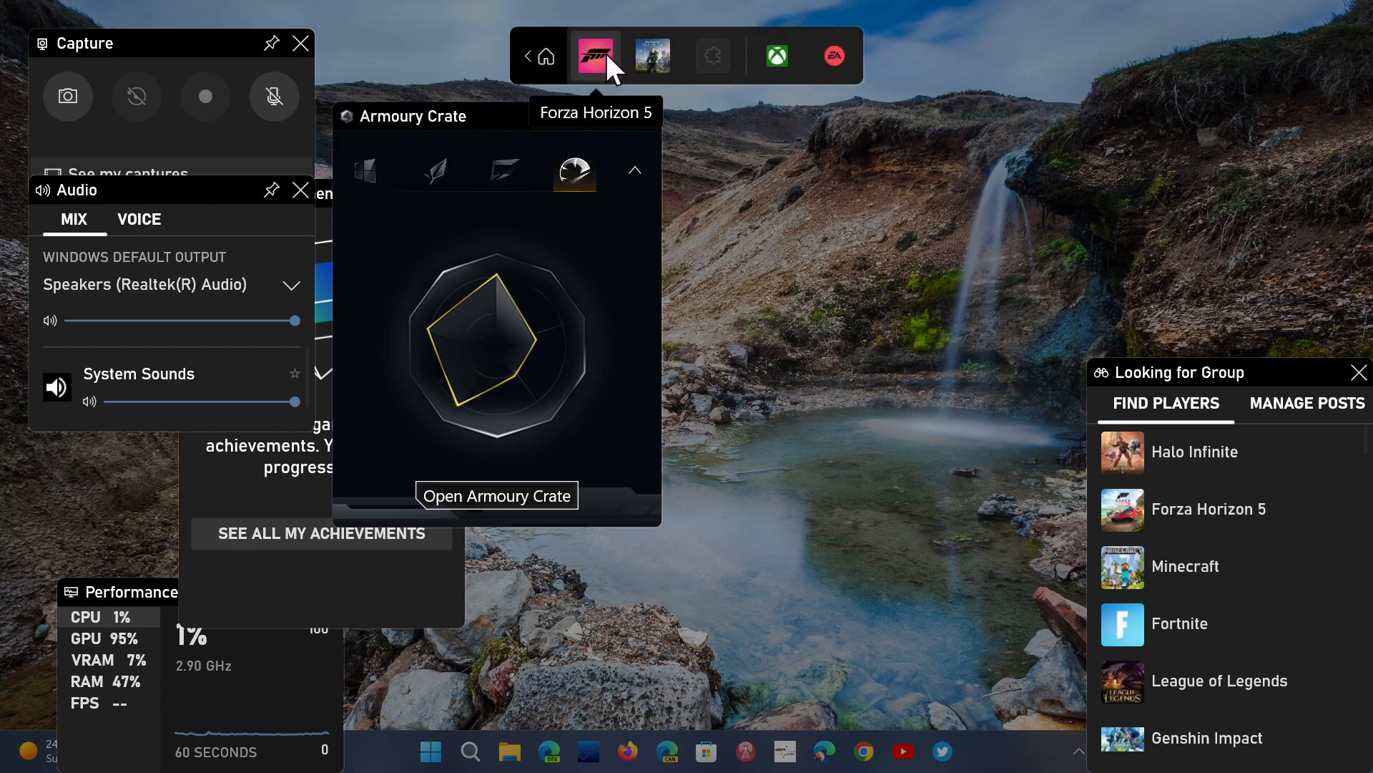
mouse_move(718, 69)
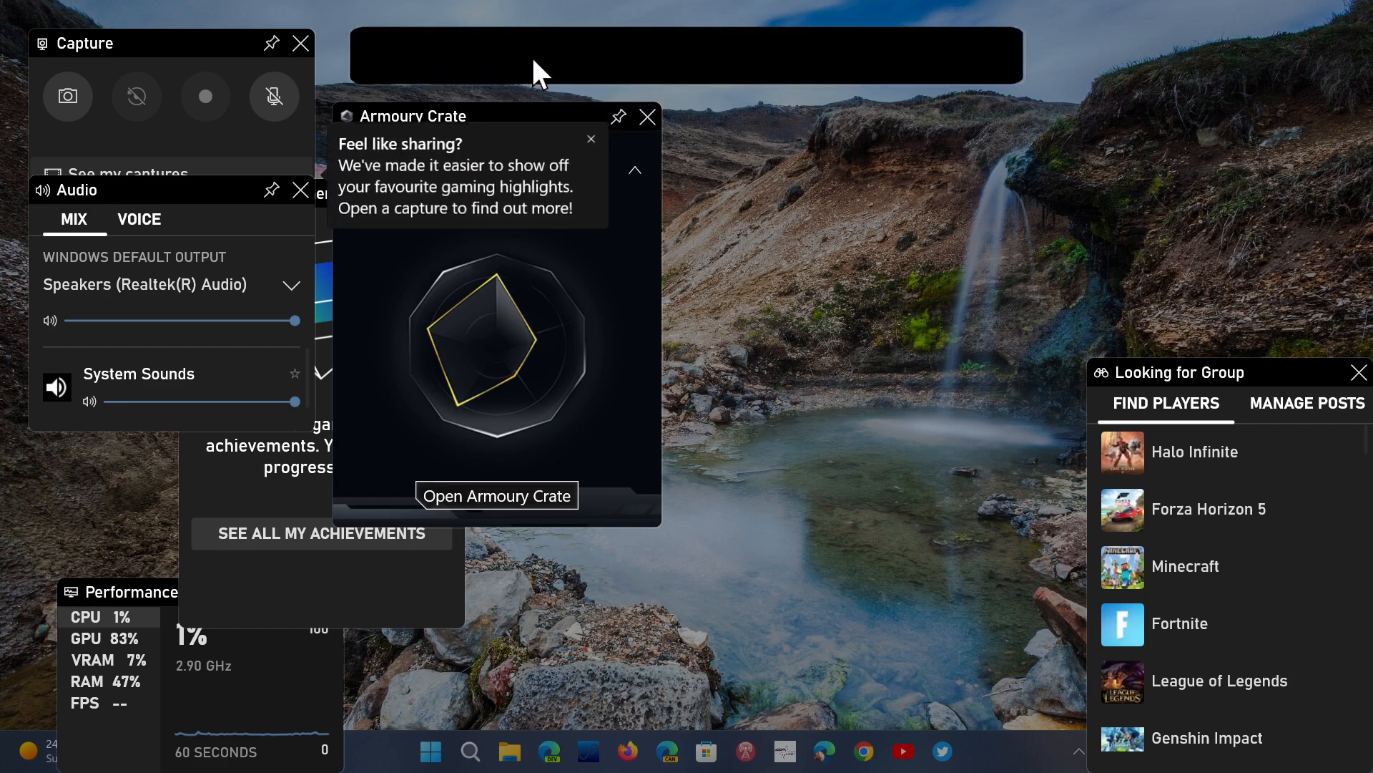
mouse_move(814, 55)
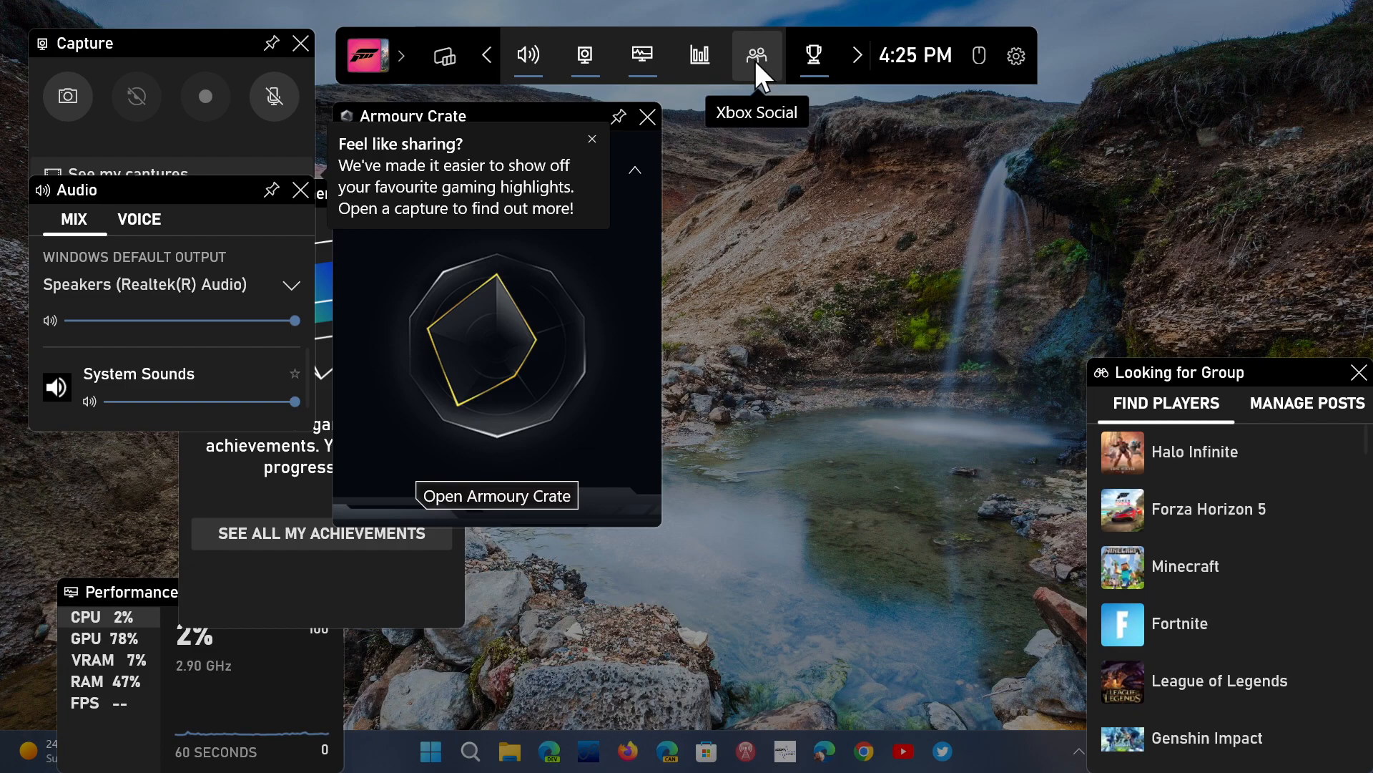
mouse_move(699, 55)
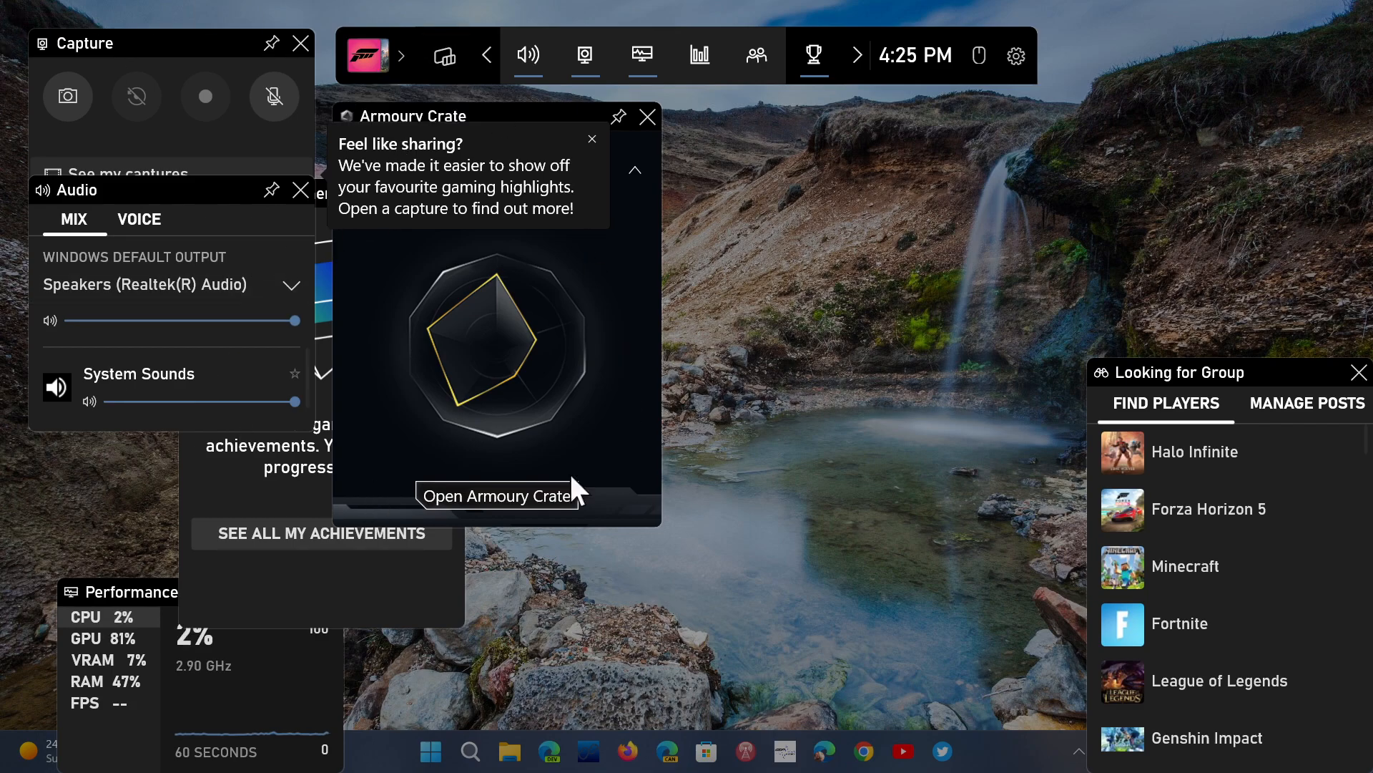
mouse_move(789, 463)
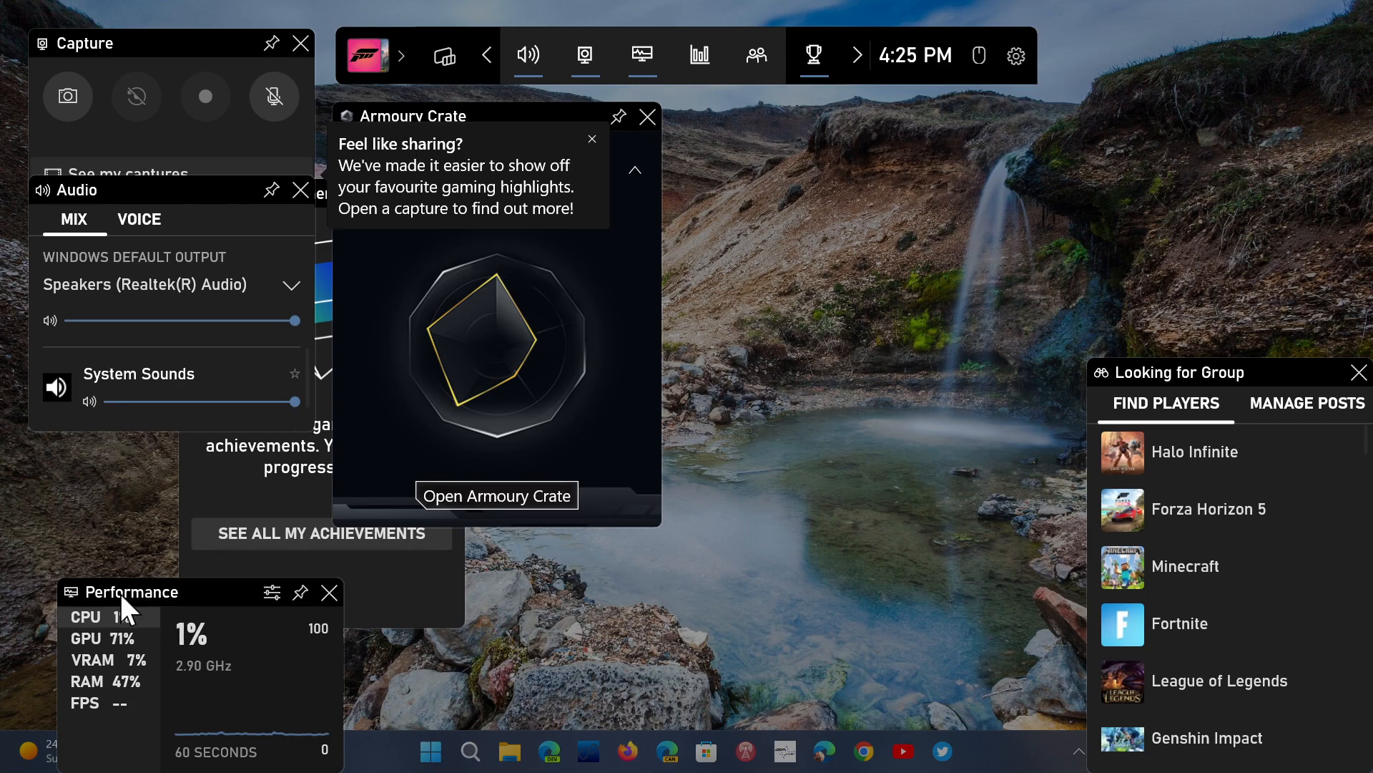
mouse_move(768, 593)
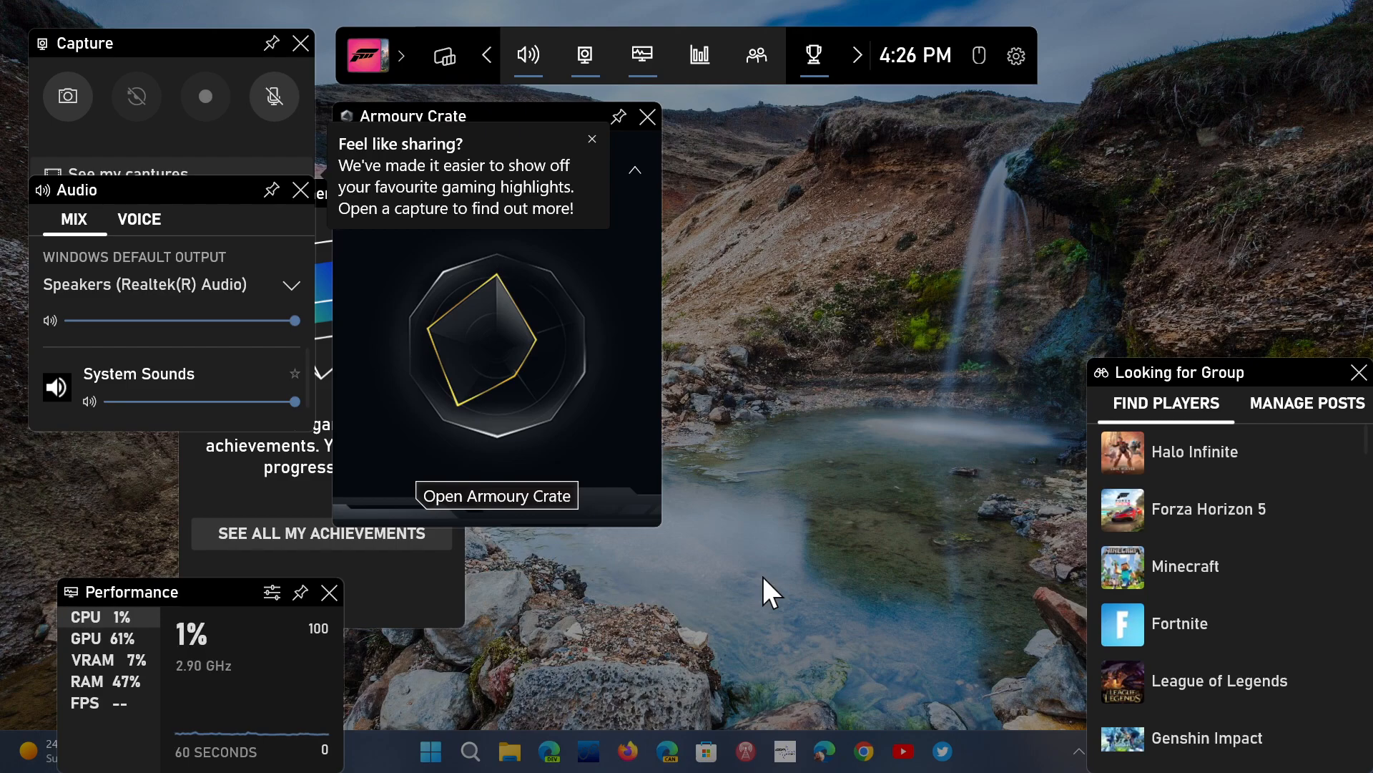
mouse_move(675, 636)
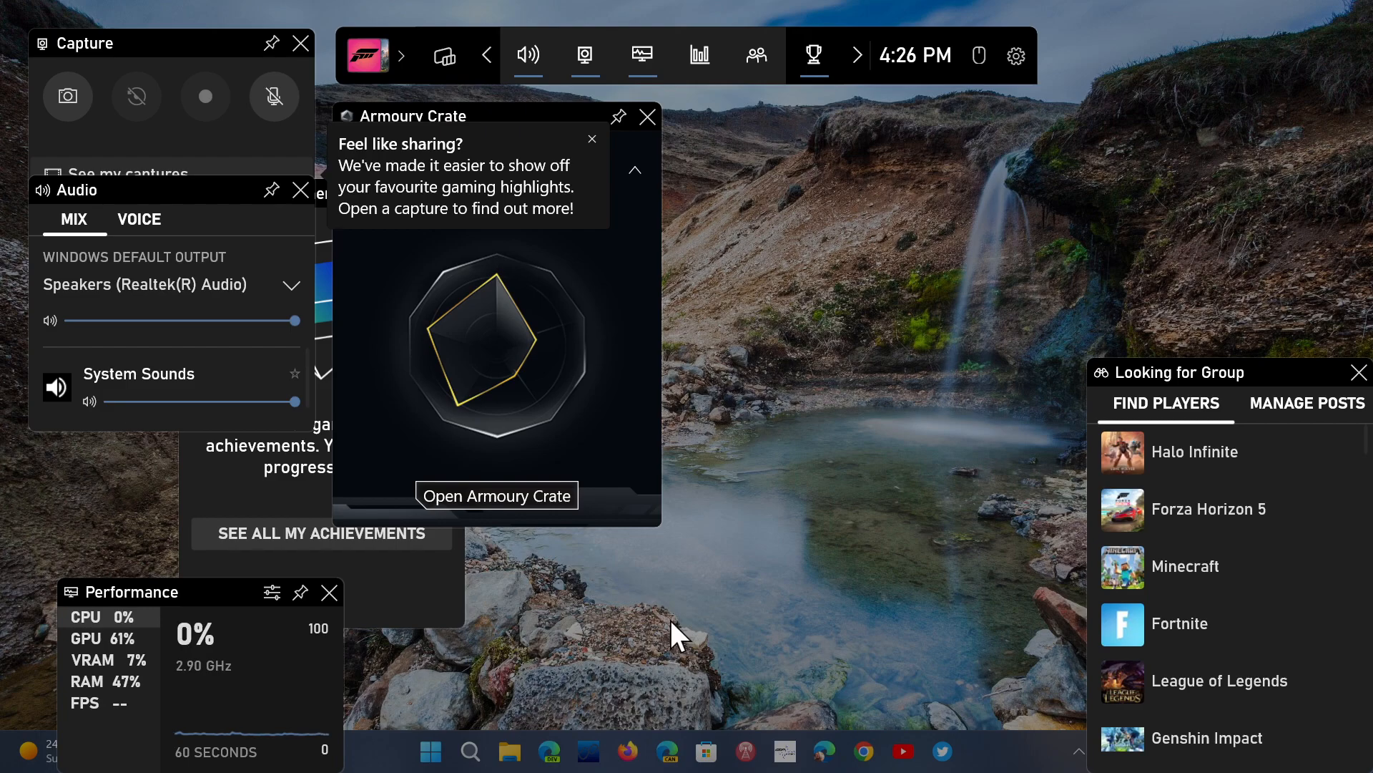
mouse_move(519, 348)
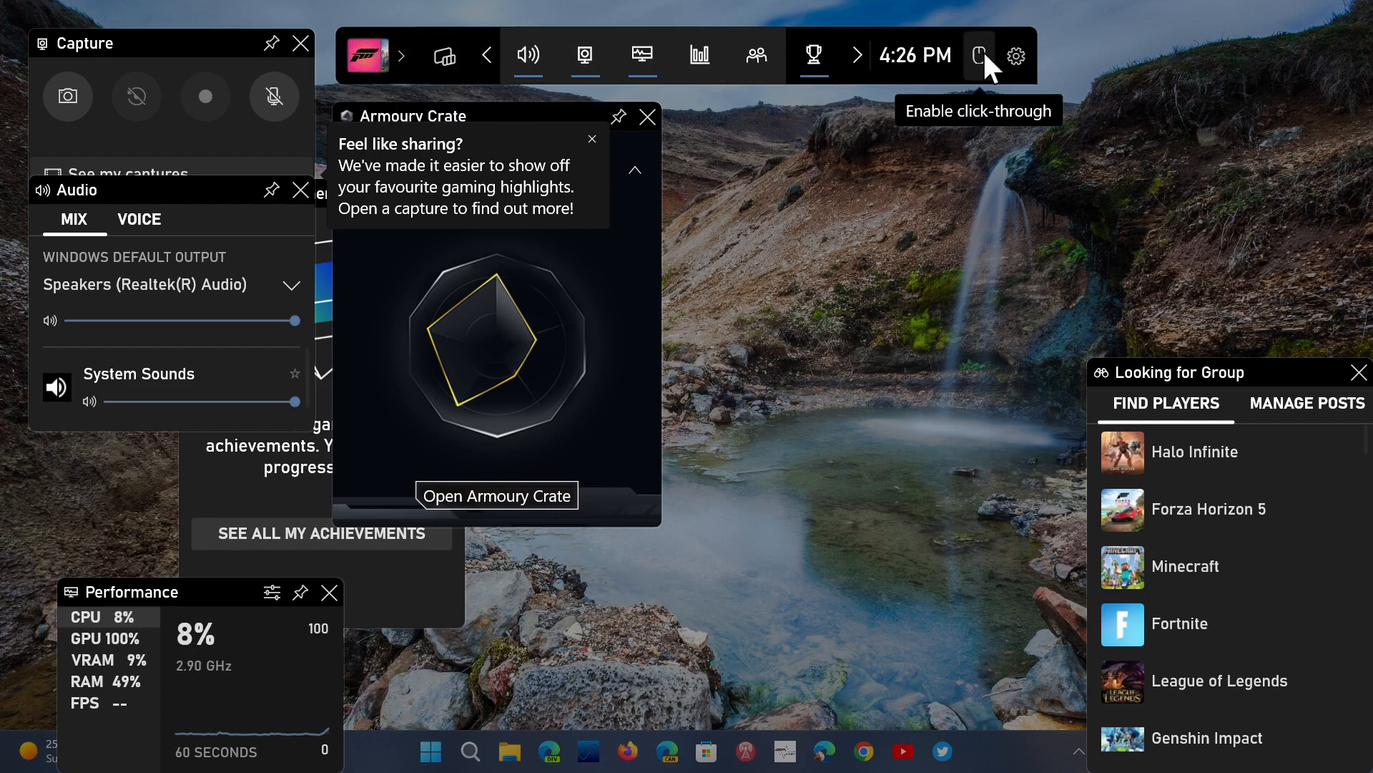
- Open Game Bar Settings to its general page showing version 5.722.5052.0
click(1015, 55)
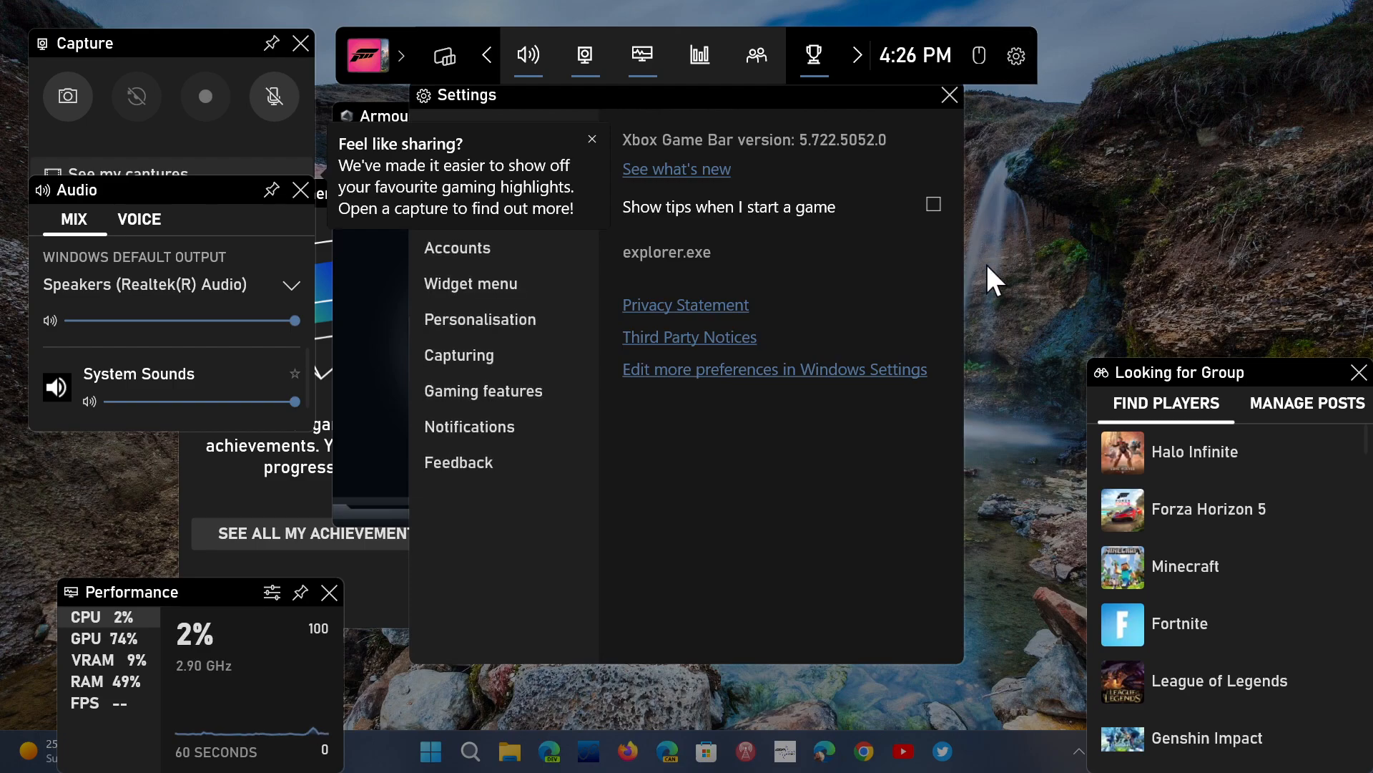
mouse_move(444, 55)
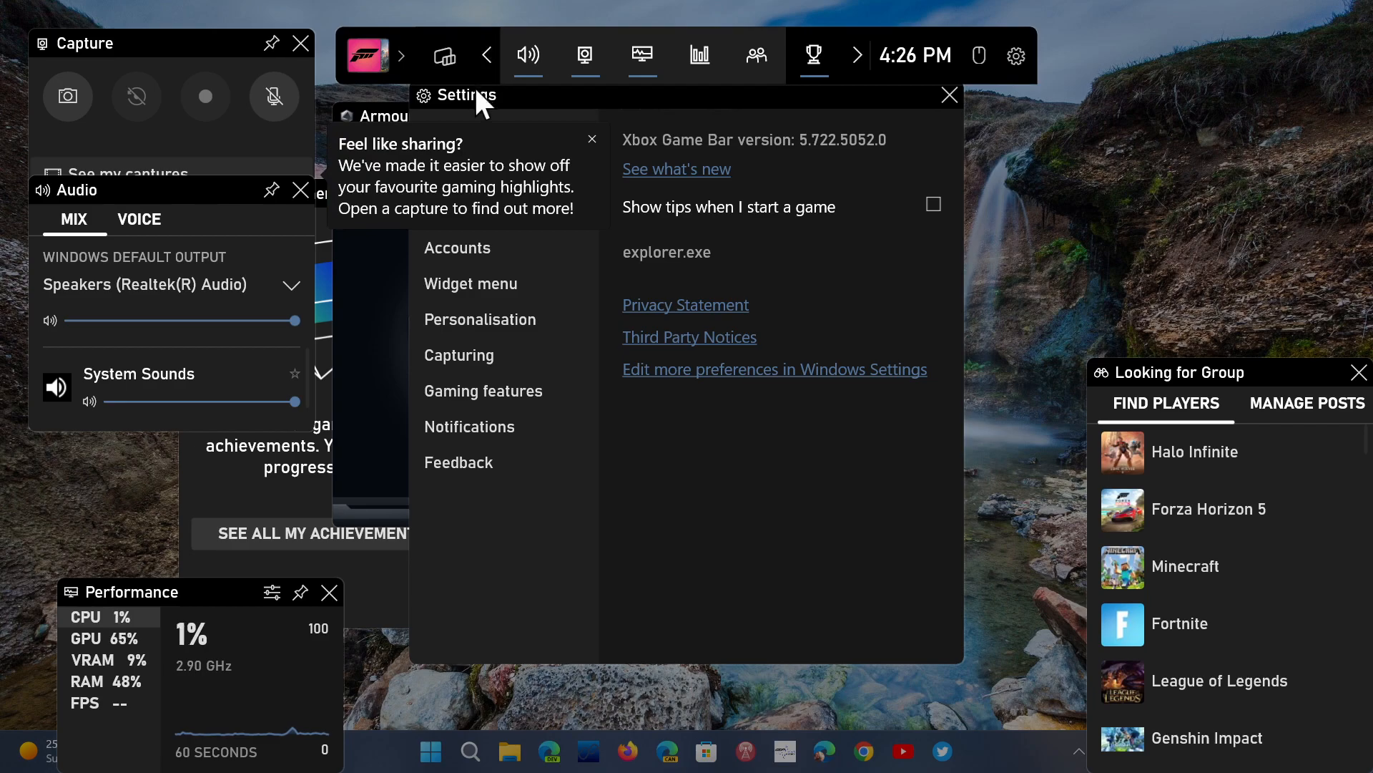
mouse_move(1102, 170)
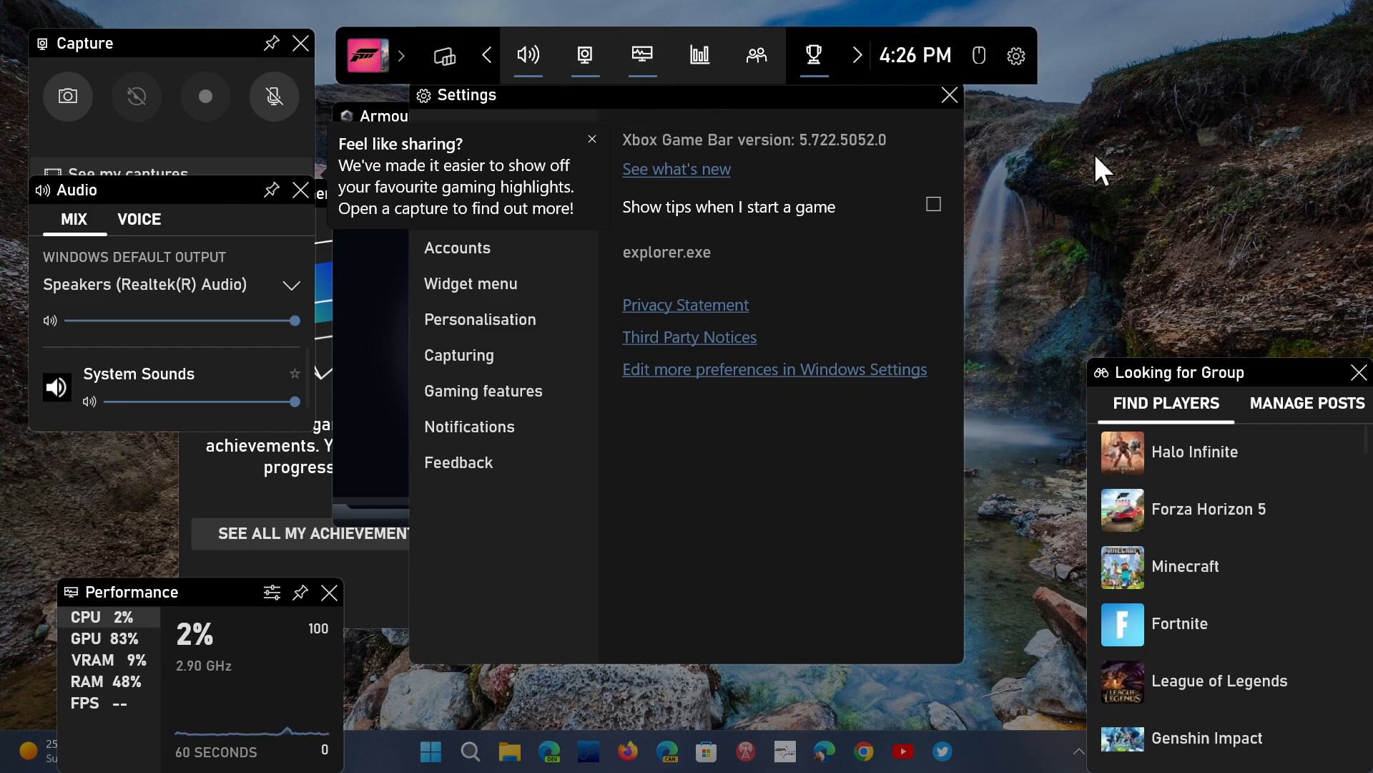